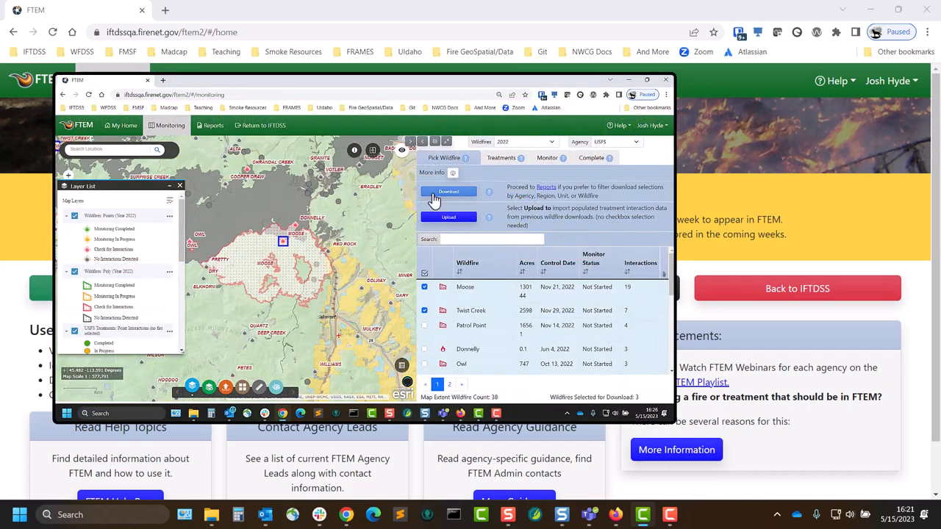
Download the spreadsheet for the checked wildfires Moose, Twist Creek and one other, dismissing the upload prompt
{"action": "left_click", "coordinate": [448, 192]}
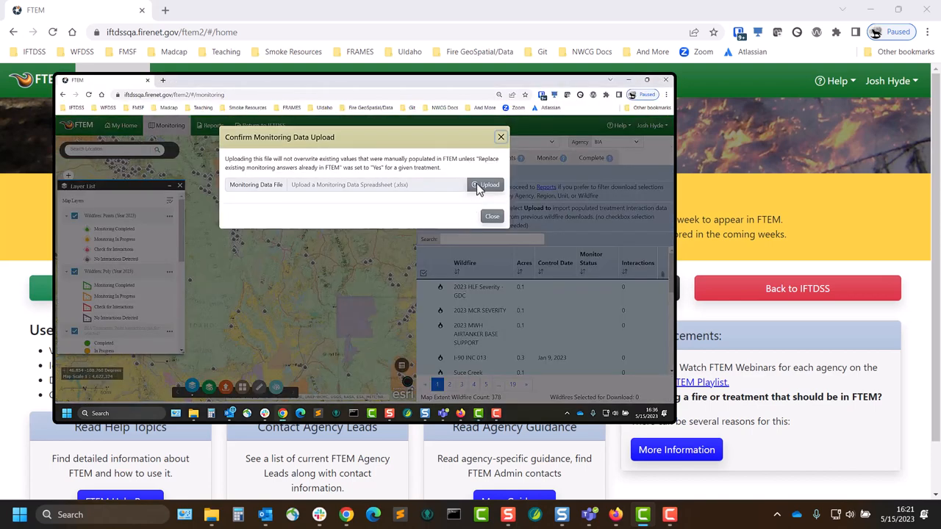
{"action": "left_click", "coordinate": [485, 184]}
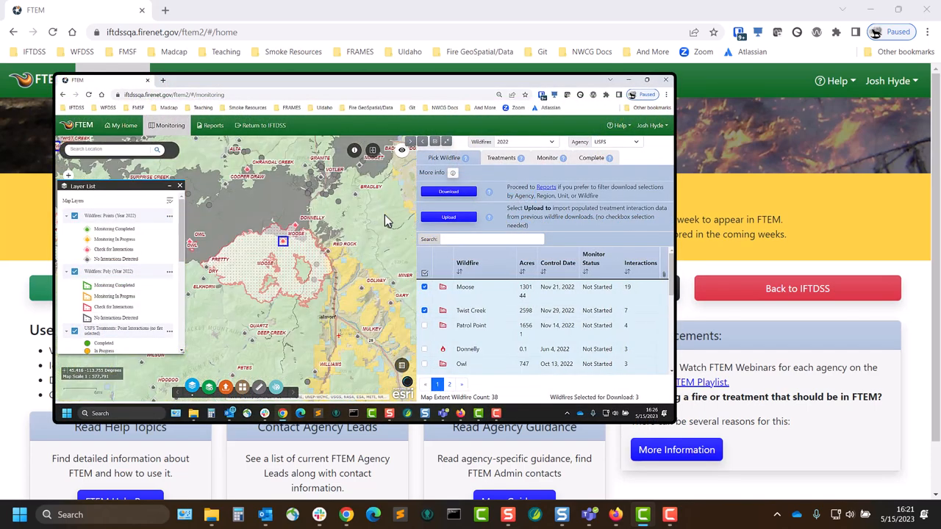
{"action": "left_click", "coordinate": [448, 191]}
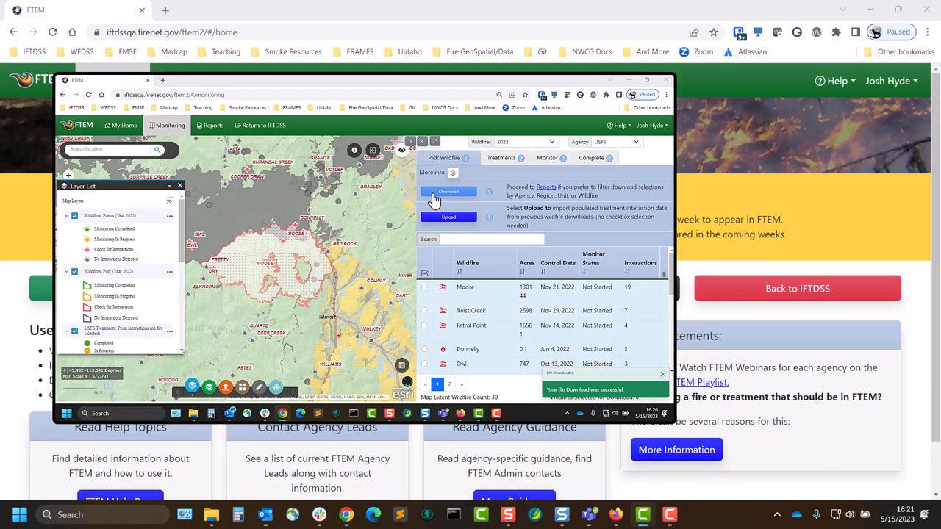
{"action": "left_click", "coordinate": [448, 192]}
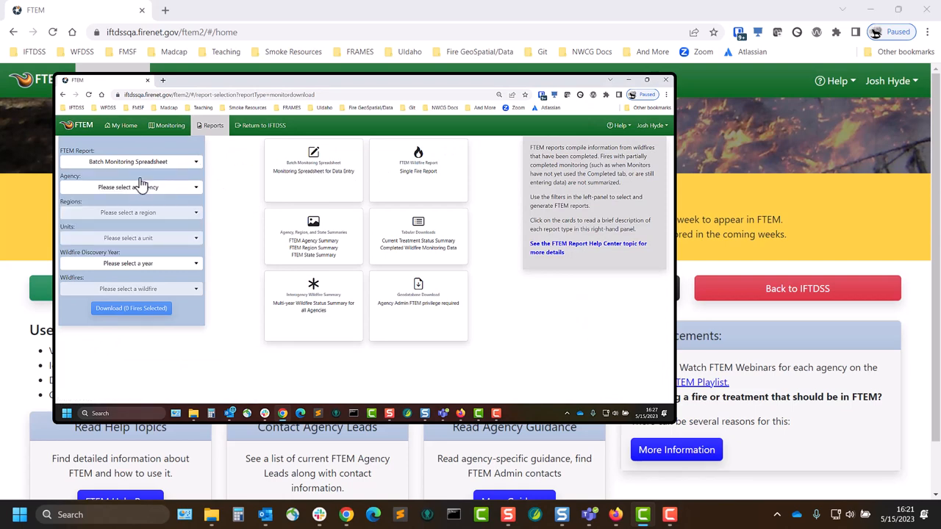
Pick USFS as the Batch Monitoring Spreadsheet agency, then return to the FTEM home page
{"action": "left_click", "coordinate": [128, 186]}
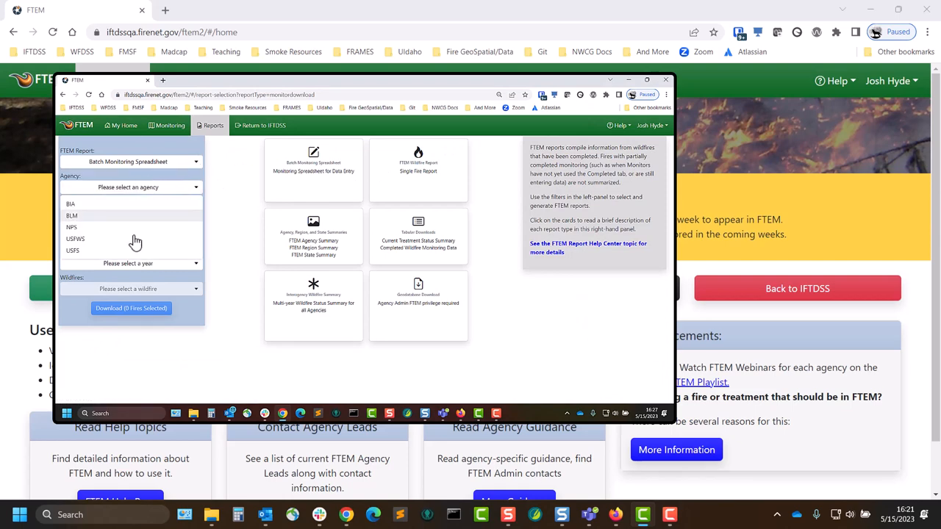
{"action": "left_click", "coordinate": [72, 251]}
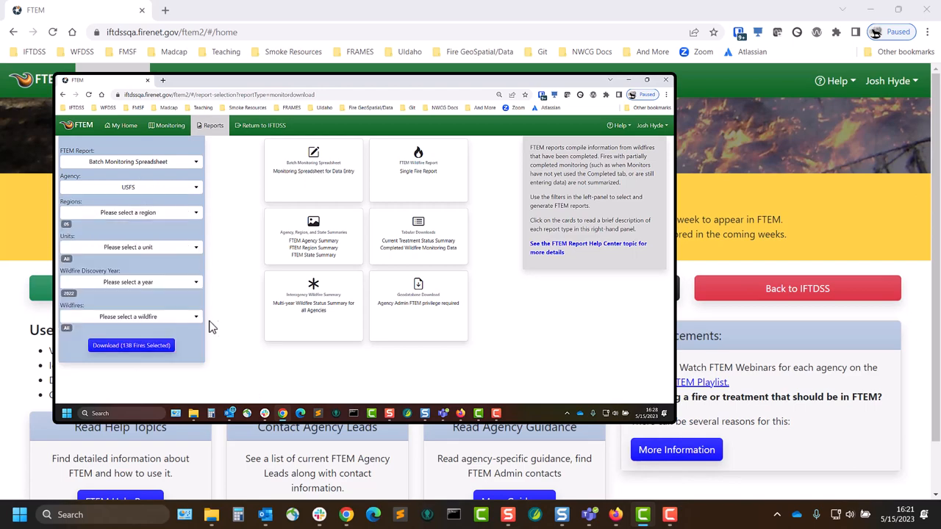
{"action": "left_click", "coordinate": [665, 79]}
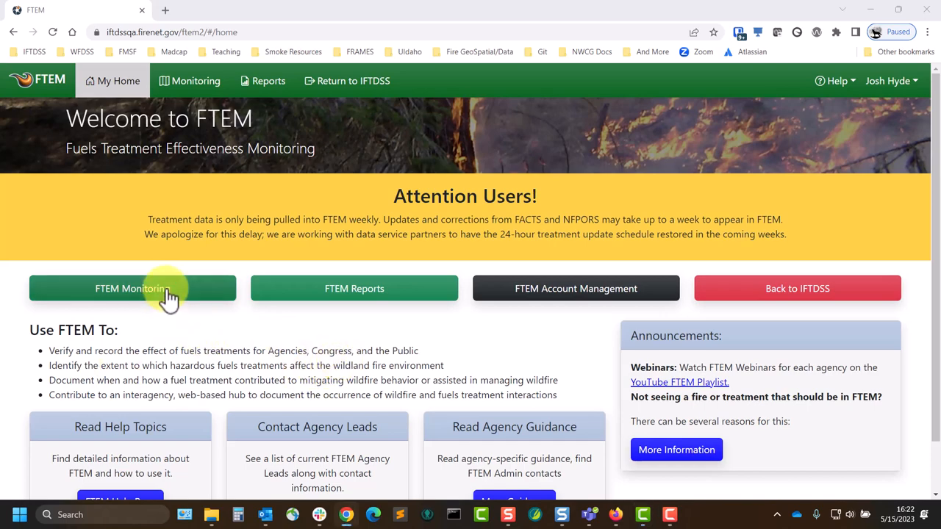
Select the Moose wildfire on FTEM Monitoring and scroll its 19 treatment interactions
{"action": "left_click", "coordinate": [132, 288]}
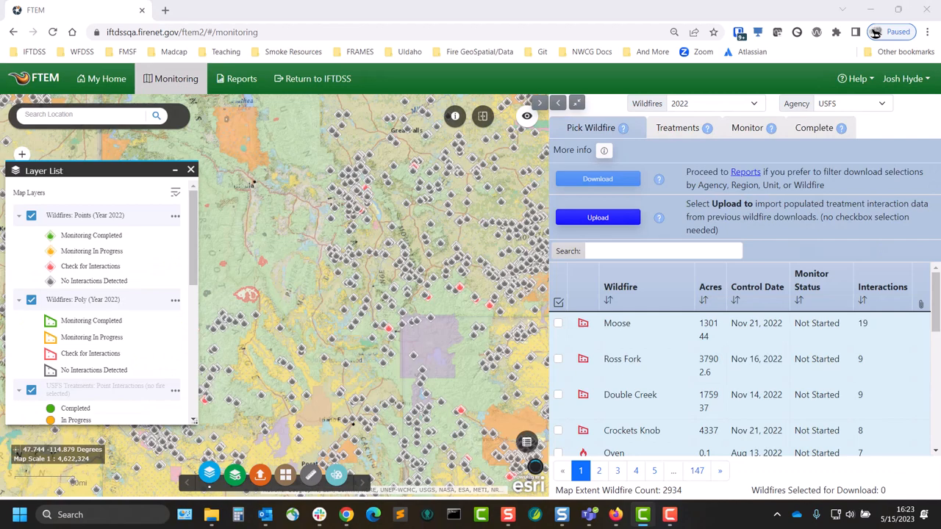
{"action": "mouse_move", "coordinate": [643, 359]}
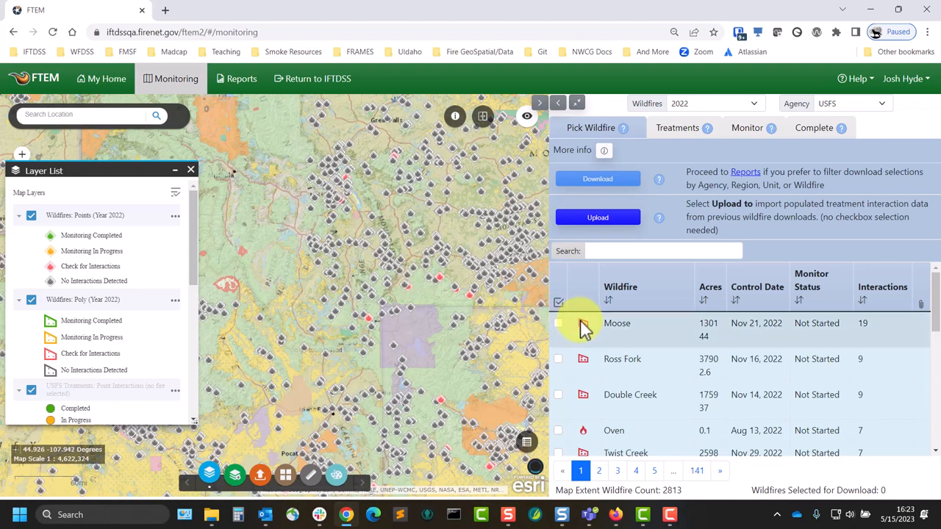
{"action": "left_click", "coordinate": [618, 323]}
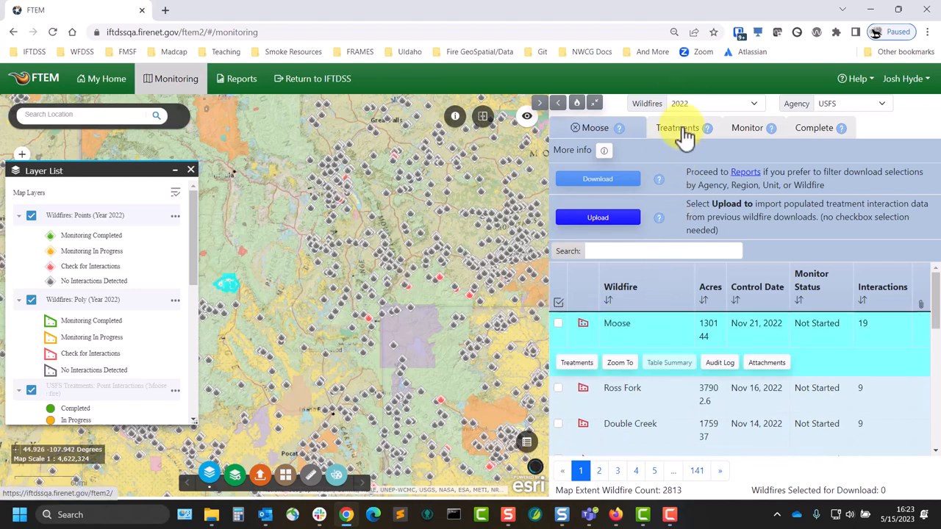
{"action": "left_click", "coordinate": [676, 128]}
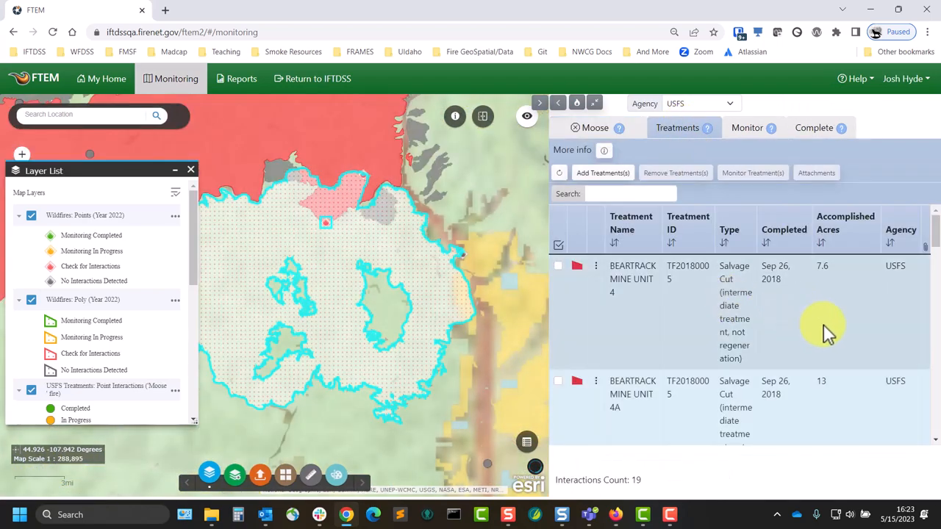
{"action": "scroll", "scroll_direction": "down", "scroll_amount": 3}
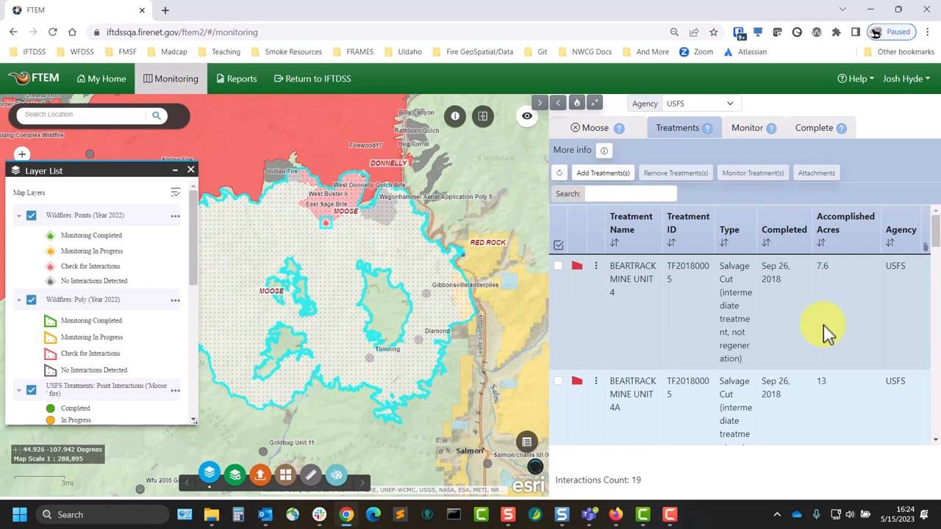
{"action": "mouse_move", "coordinate": [621, 305]}
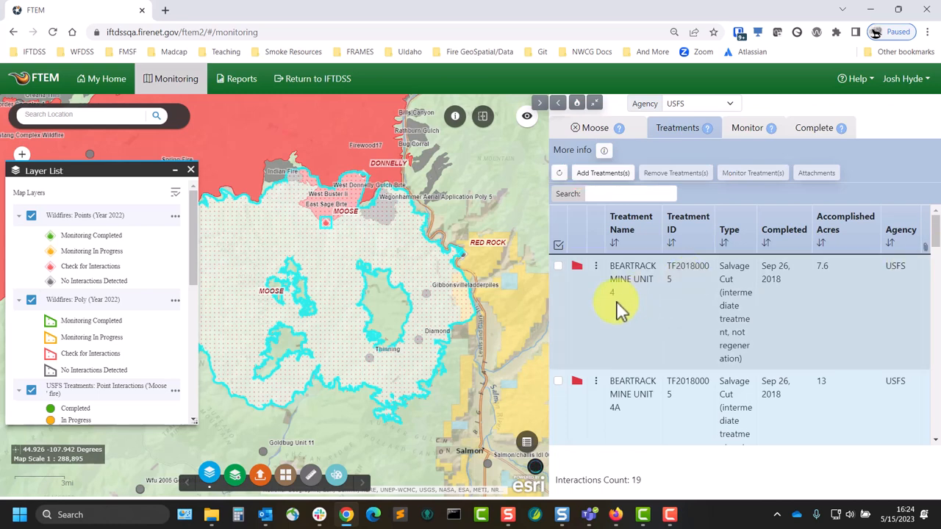
{"action": "mouse_move", "coordinate": [573, 301]}
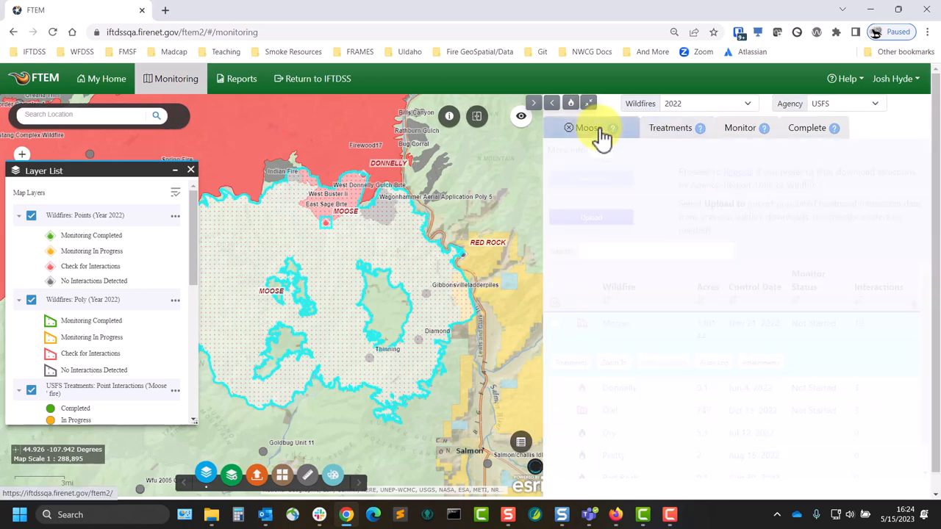
Return to the wildfire list, tick Moose and download its spreadsheet
{"action": "left_click", "coordinate": [588, 127]}
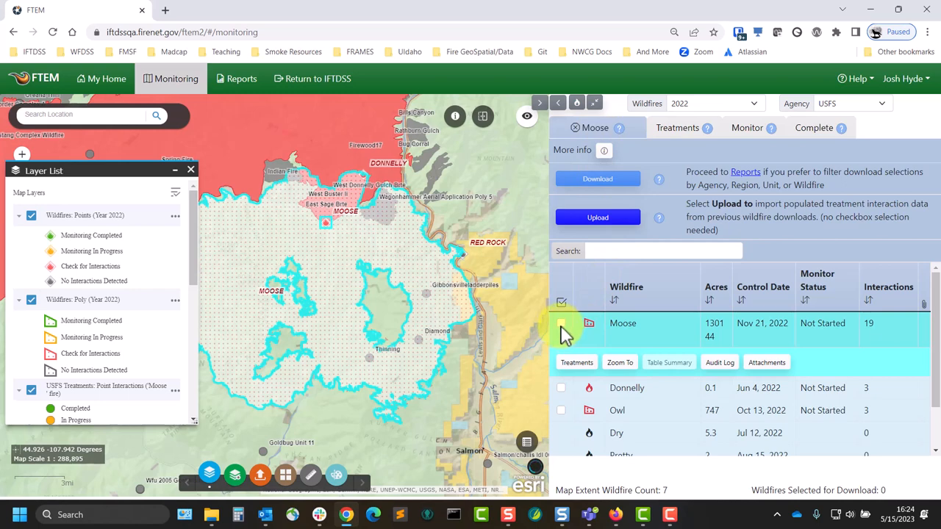
{"action": "left_click", "coordinate": [561, 324]}
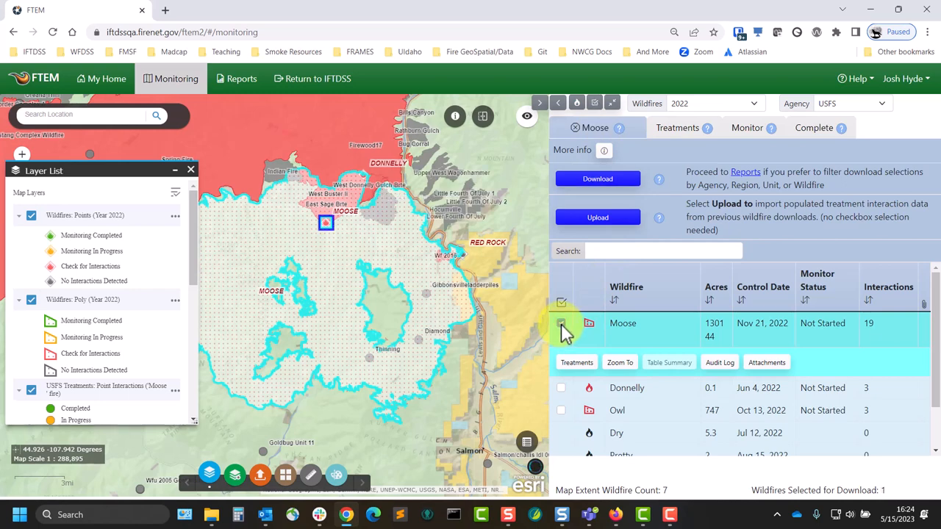
{"action": "left_click", "coordinate": [560, 322]}
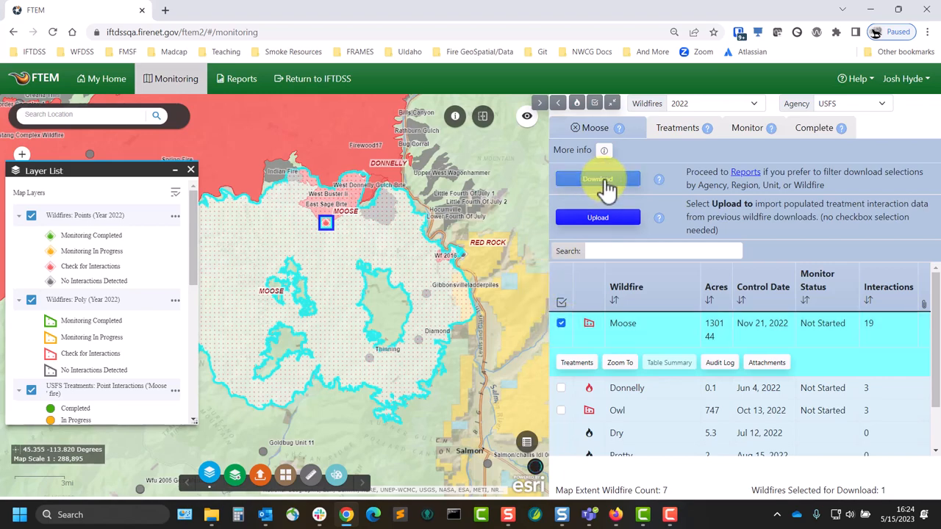
{"action": "left_click", "coordinate": [598, 178]}
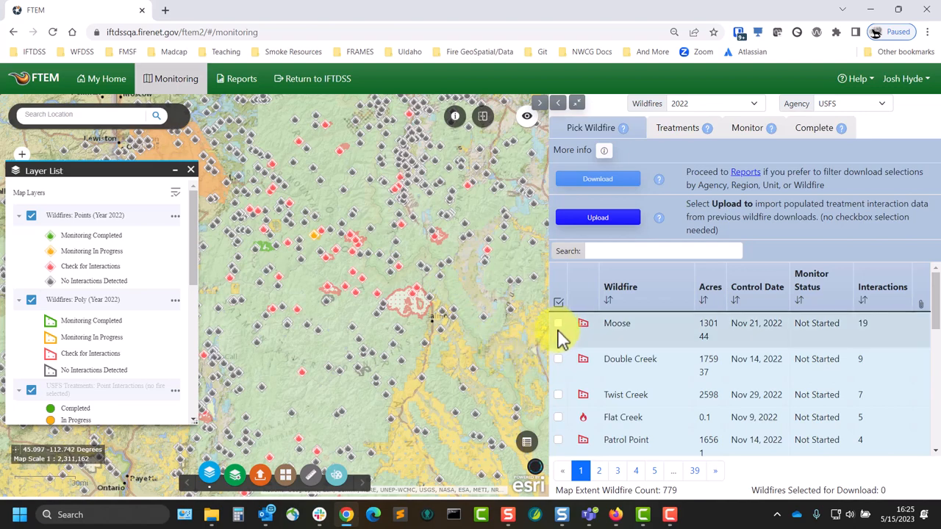
{"action": "mouse_move", "coordinate": [559, 327]}
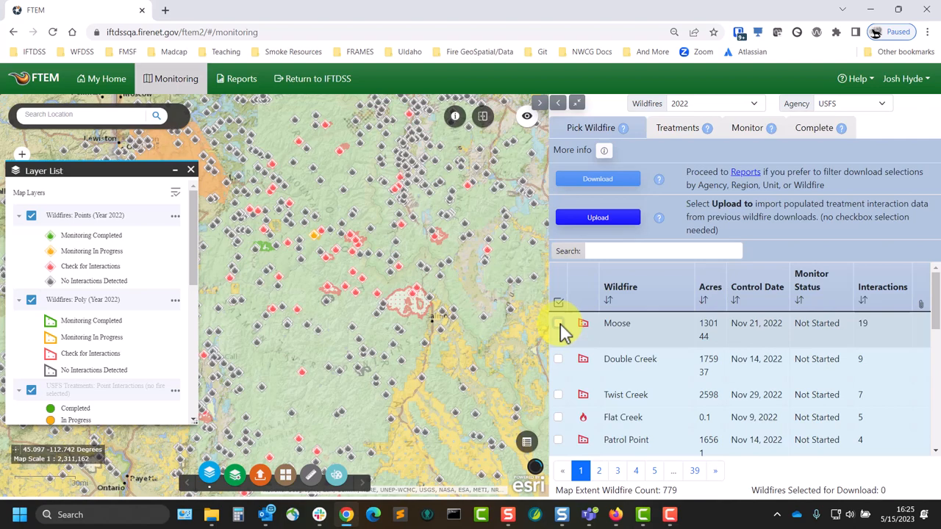
Tick Moose, Double Creek and Twist Creek in the Pick Wildfire table
{"action": "left_click", "coordinate": [558, 323]}
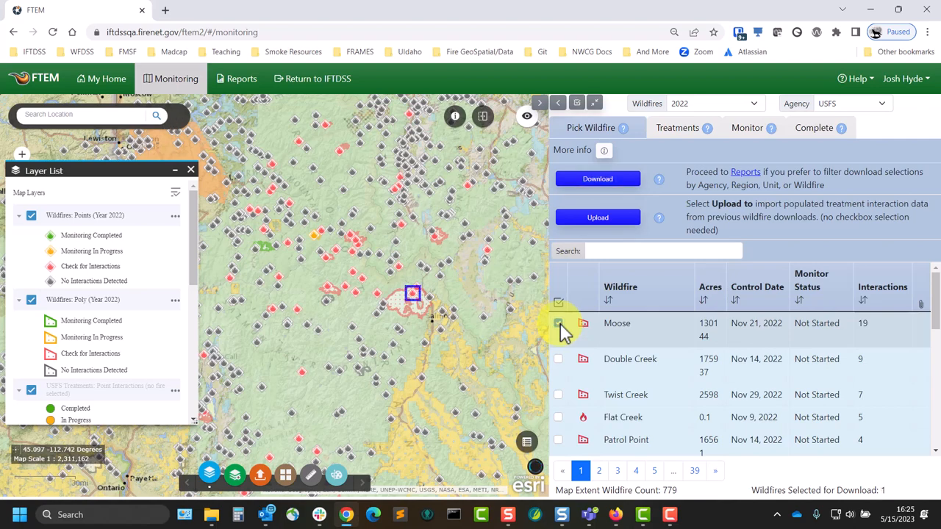
{"action": "left_click", "coordinate": [558, 322]}
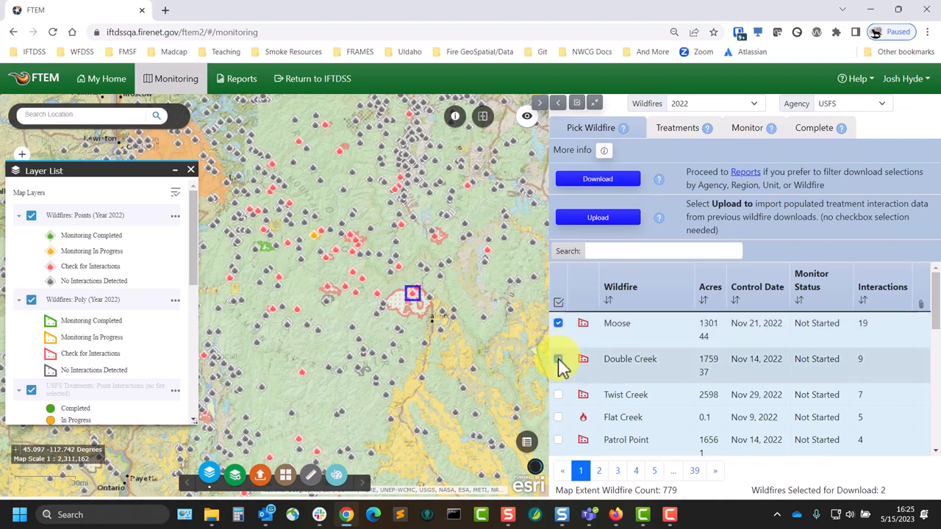
{"action": "left_click", "coordinate": [558, 358]}
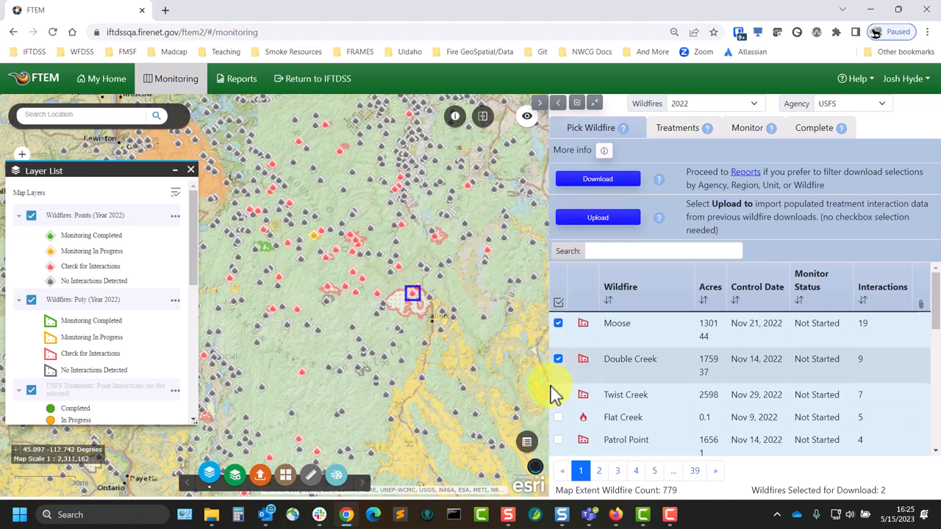
{"action": "left_click", "coordinate": [558, 394]}
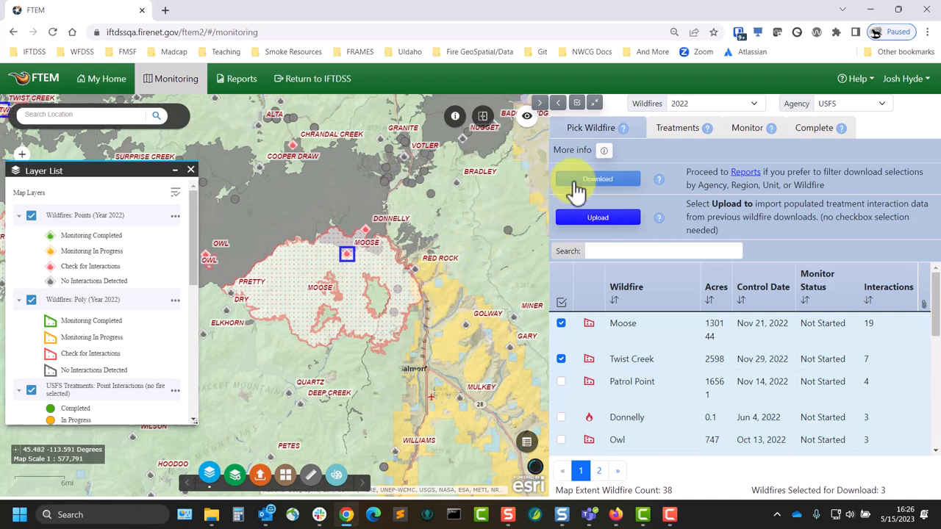
Download the spreadsheet for Moose, Double Creek and Twist Creek and save it to the Desktop
{"action": "left_click", "coordinate": [597, 178]}
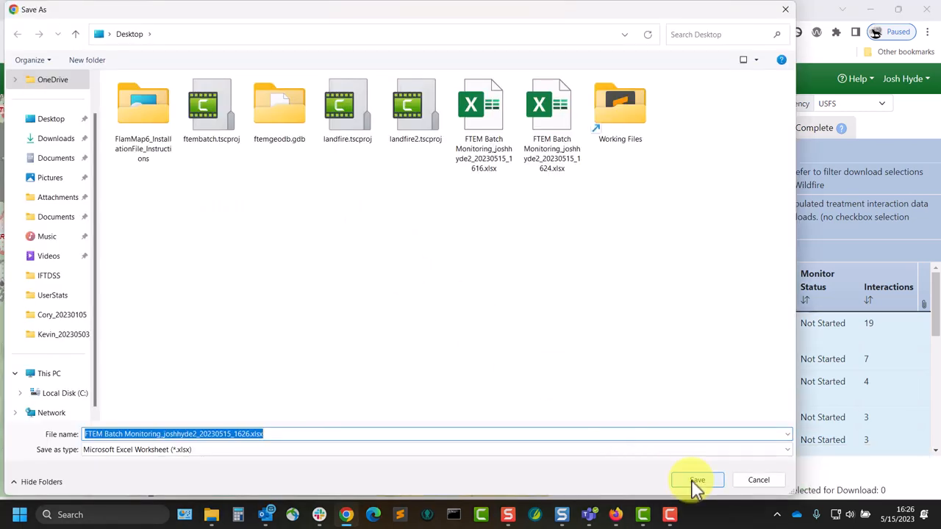
{"action": "left_click", "coordinate": [696, 479]}
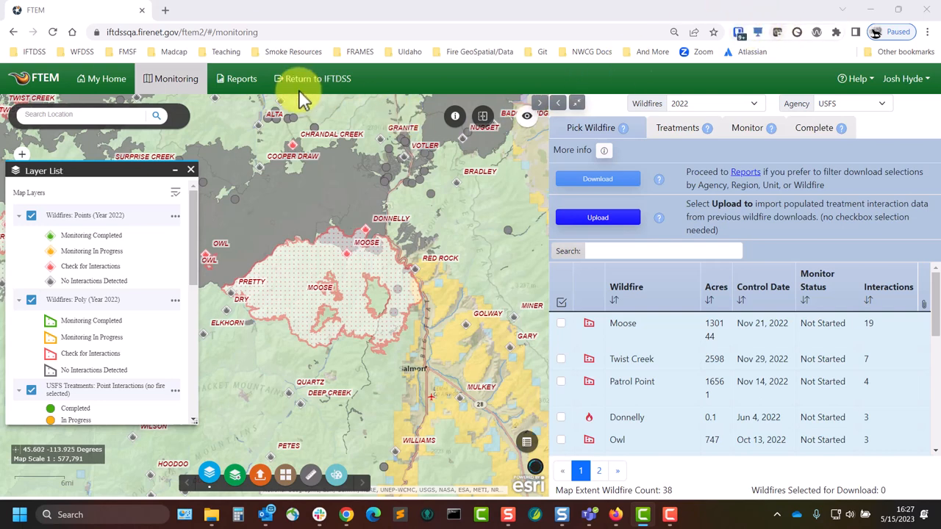
Set the Batch Monitoring Spreadsheet report to USFS, region 05, all units, 2022, and download it
{"action": "left_click", "coordinate": [241, 79]}
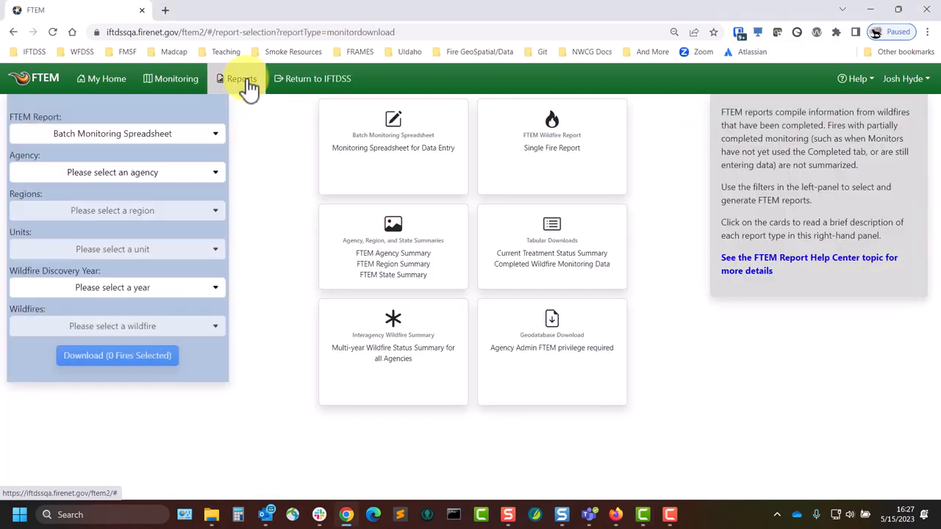
{"action": "mouse_move", "coordinate": [247, 173]}
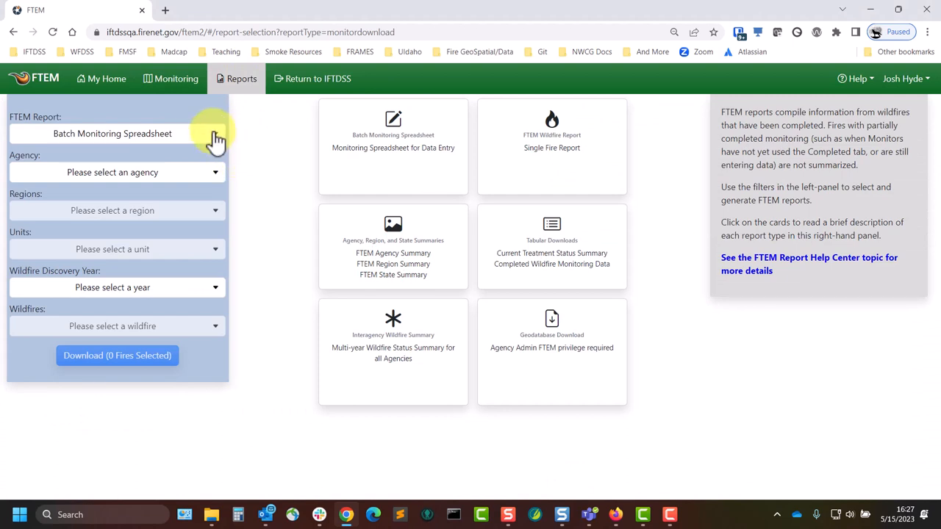
{"action": "left_click", "coordinate": [112, 133]}
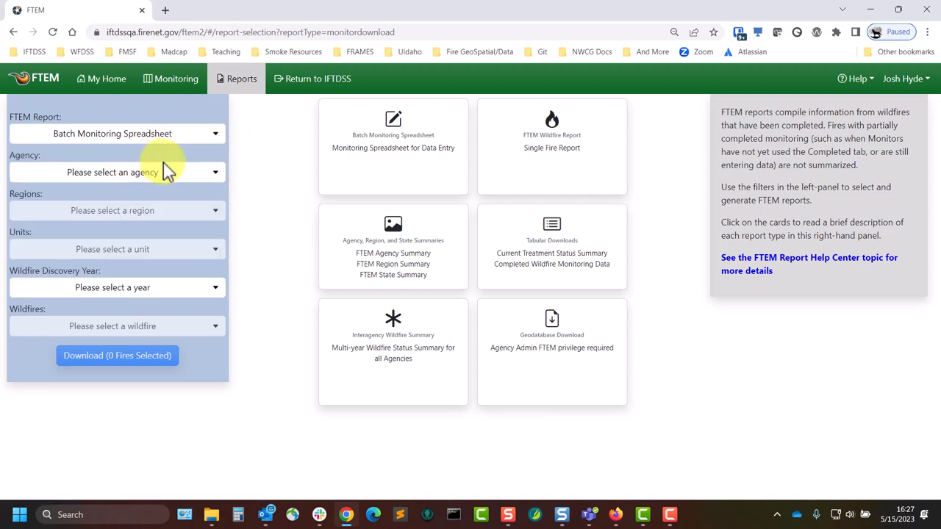
{"action": "left_click", "coordinate": [113, 172]}
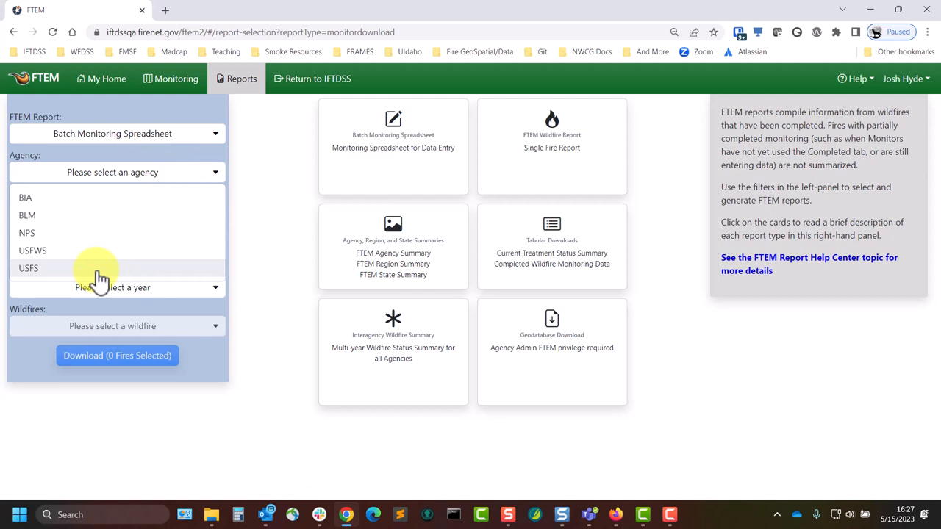
{"action": "left_click", "coordinate": [28, 267]}
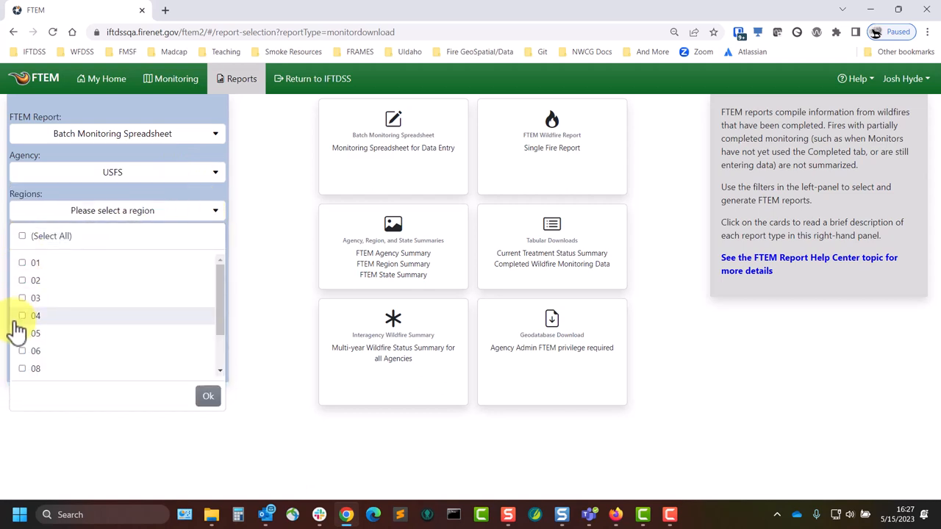
{"action": "left_click", "coordinate": [35, 333]}
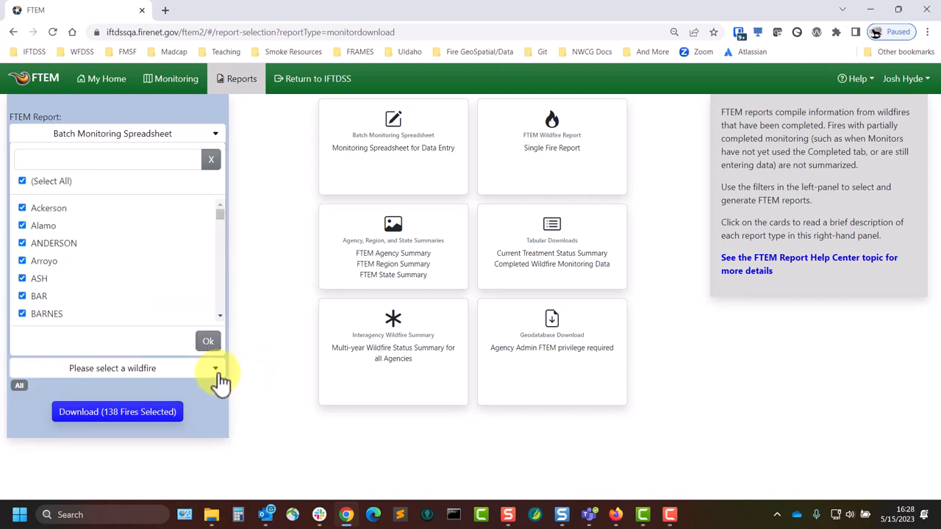
{"action": "scroll", "scroll_direction": "down", "scroll_amount": 3}
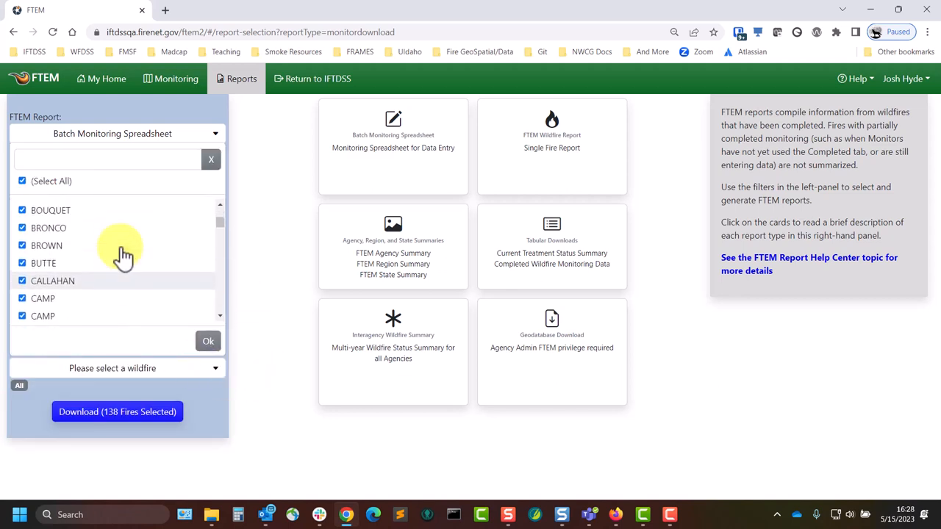
{"action": "left_click", "coordinate": [22, 181]}
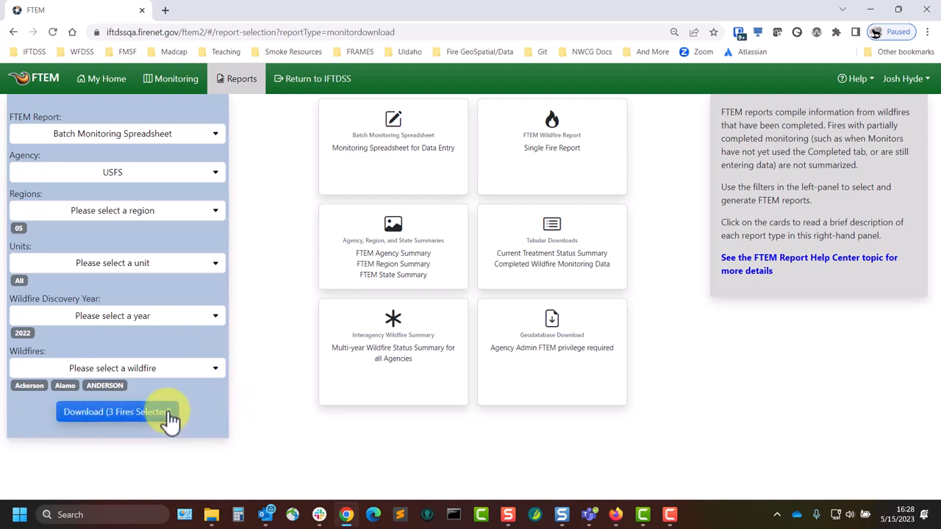
{"action": "left_click", "coordinate": [115, 411]}
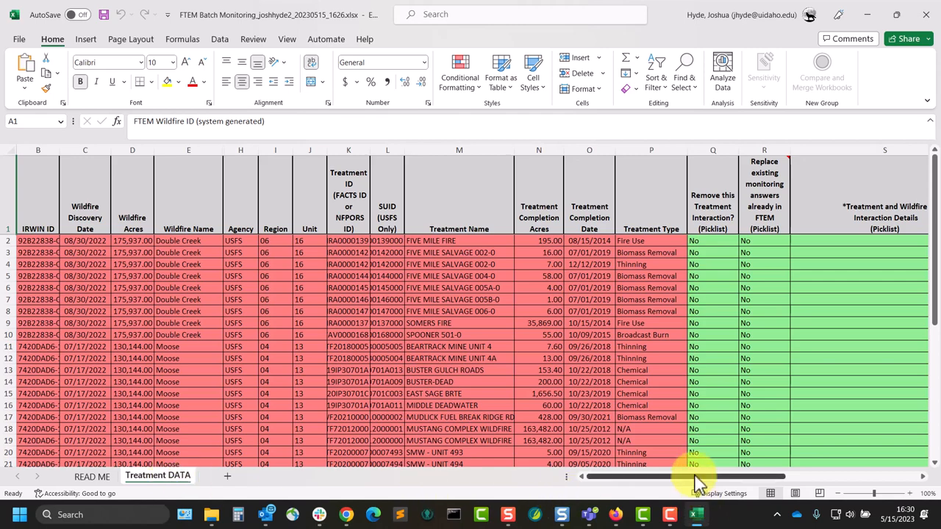
Scroll right on Treatment DATA and mark the second Five Mile Salvage row Yes for removal
{"action": "scroll", "scroll_direction": "right", "scroll_amount": 3}
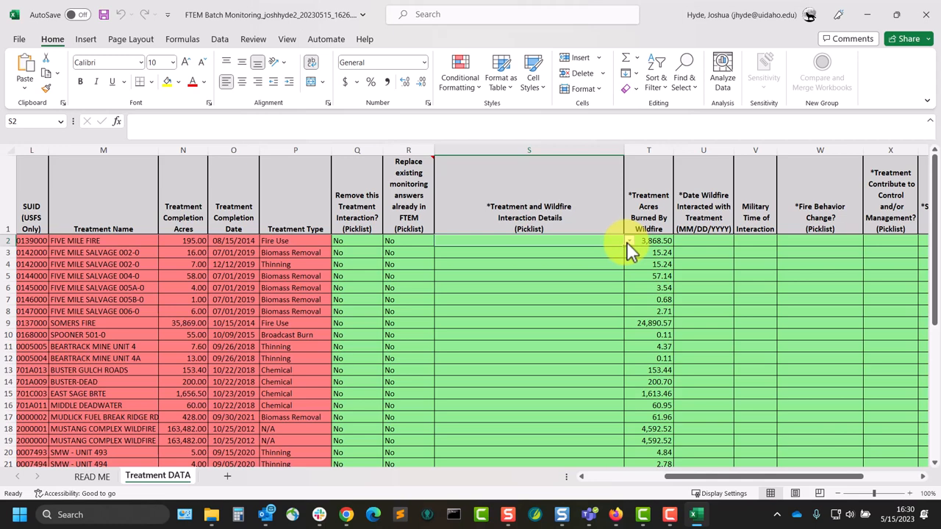
{"action": "left_click", "coordinate": [357, 252]}
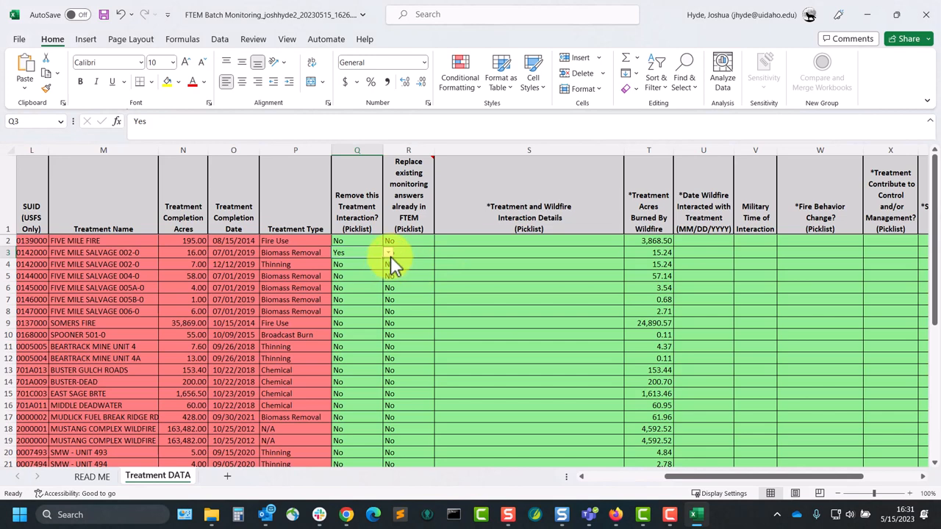
{"action": "left_click", "coordinate": [356, 252]}
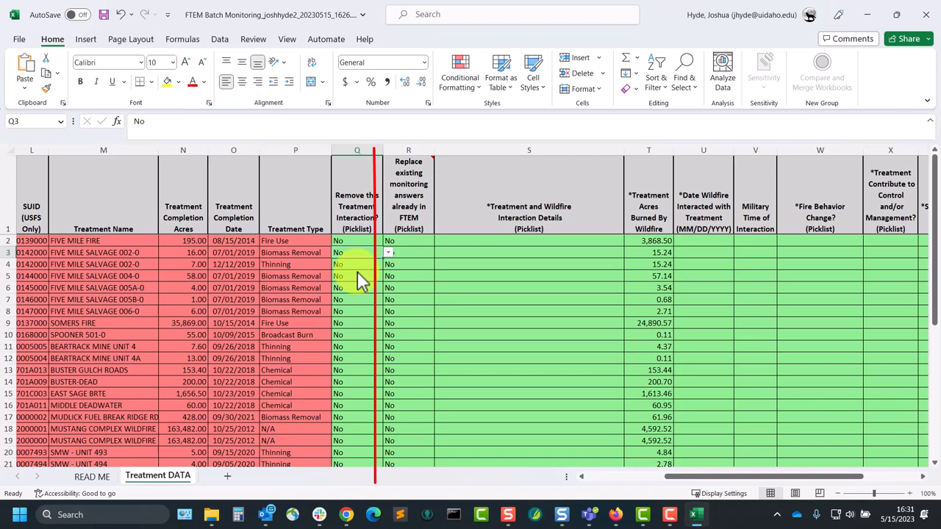
{"action": "left_click", "coordinate": [409, 150]}
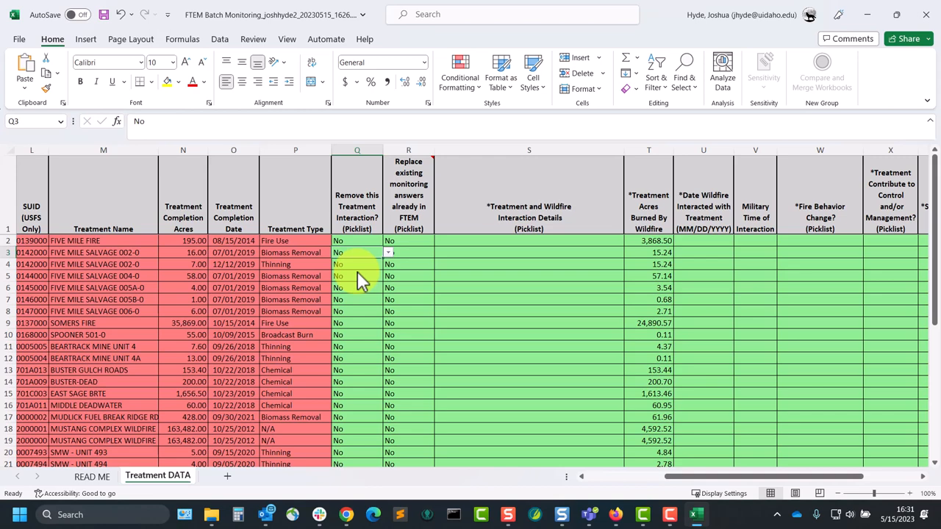
{"action": "left_click", "coordinate": [408, 241]}
{"action": "type", "text": "100000"}
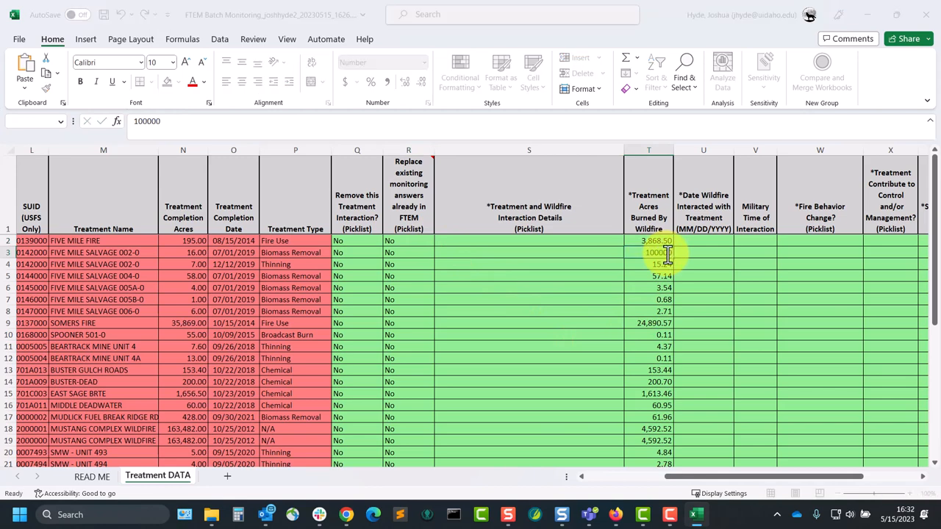
Commit 100000 acres burned for the second treatment, keep 15.24 after rejection, and return to FTEM
{"action": "key", "text": "Return"}
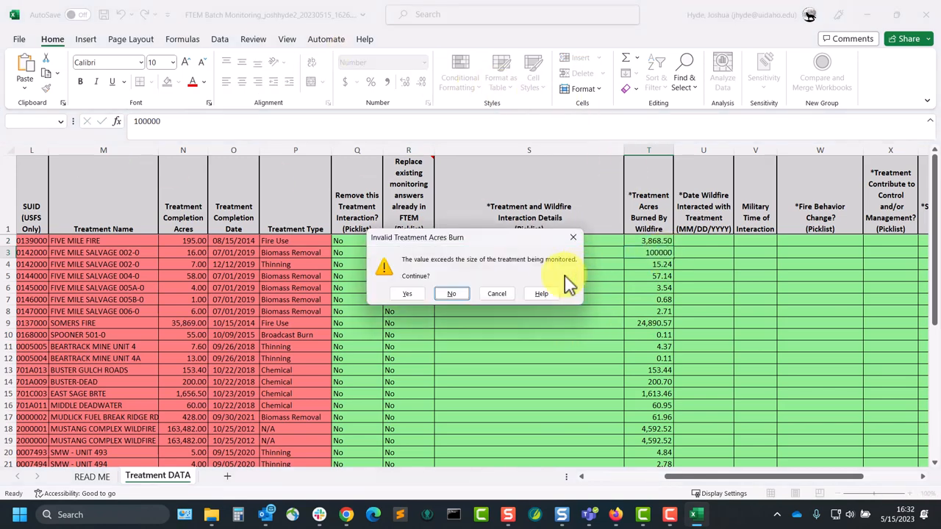
{"action": "mouse_move", "coordinate": [547, 286]}
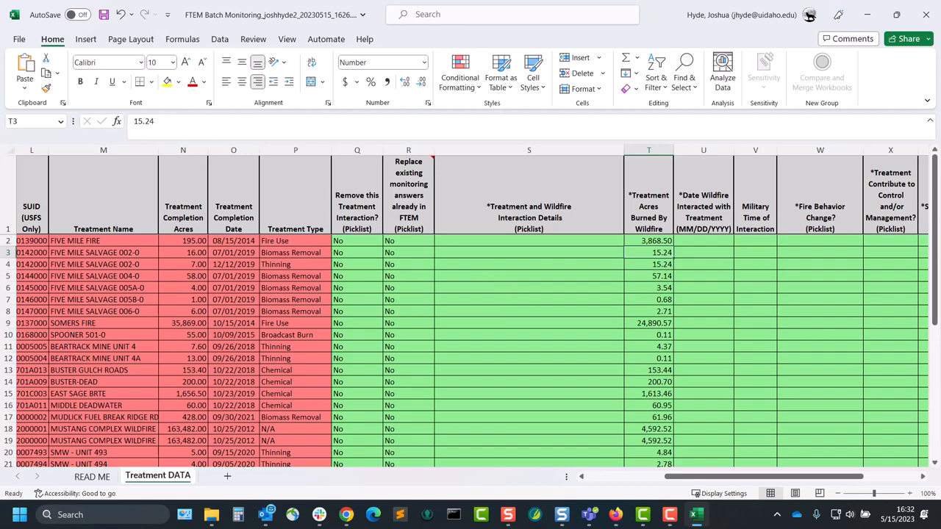
{"action": "left_click", "coordinate": [344, 514]}
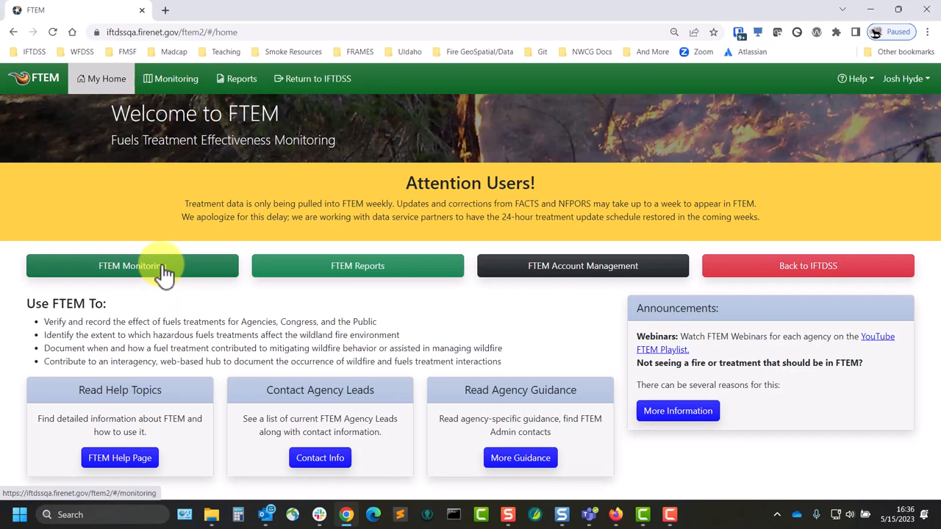
Upload the filled spreadsheet from FTEM Monitoring, updating 35 of 35 treatments, and close the results
{"action": "left_click", "coordinate": [132, 265]}
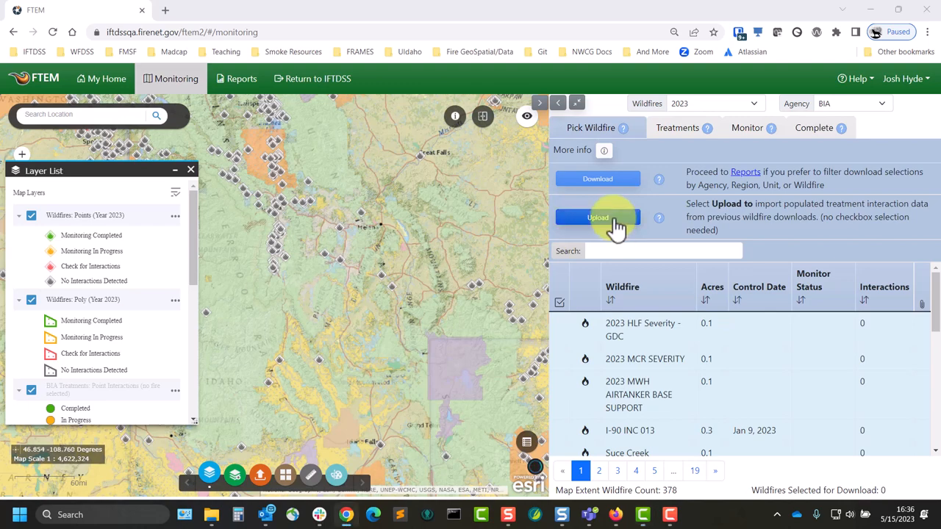
{"action": "left_click", "coordinate": [598, 217]}
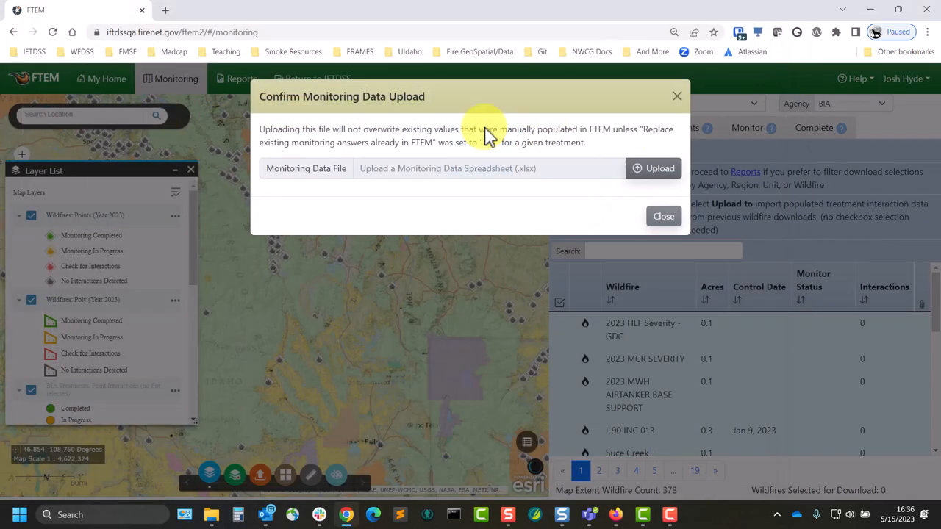
{"action": "left_click", "coordinate": [653, 168]}
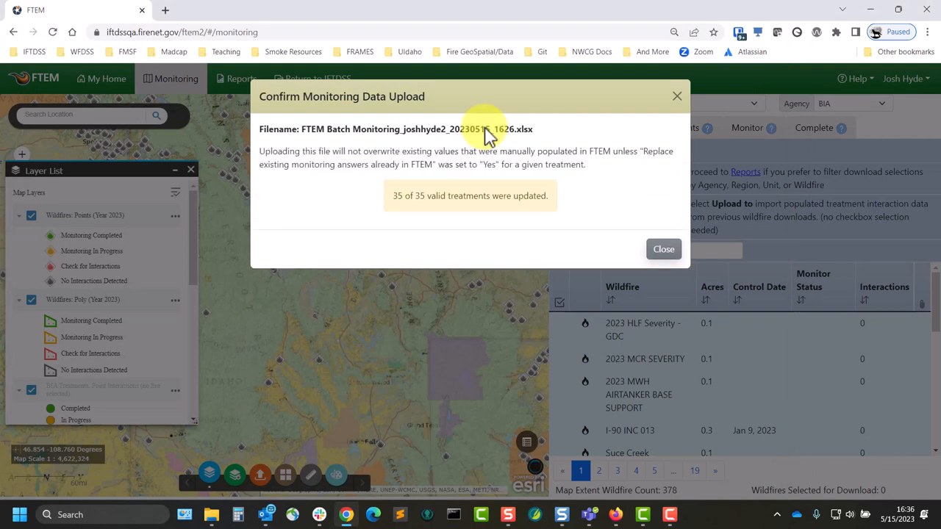
{"action": "mouse_move", "coordinate": [404, 134]}
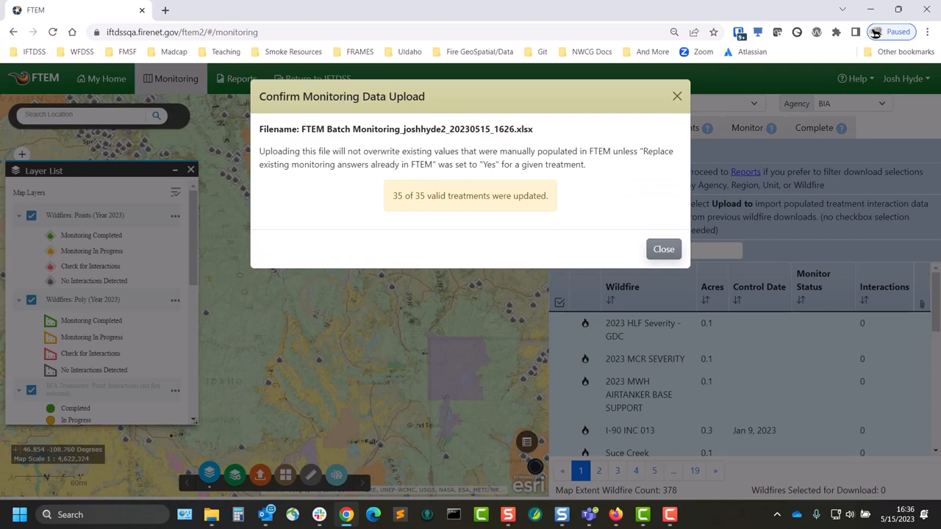
{"action": "left_click", "coordinate": [663, 249]}
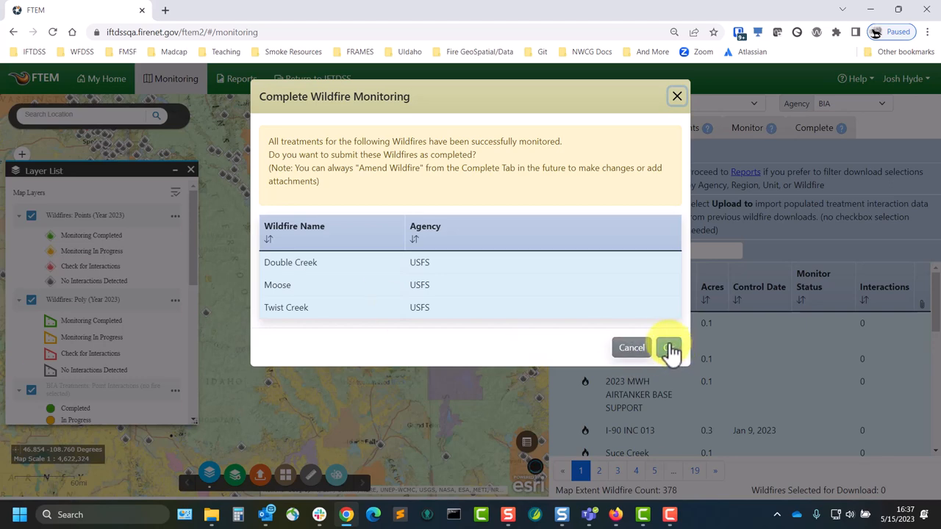
Confirm completing monitoring for the listed wildfires, then bring up the Help menu
{"action": "left_click", "coordinate": [668, 347]}
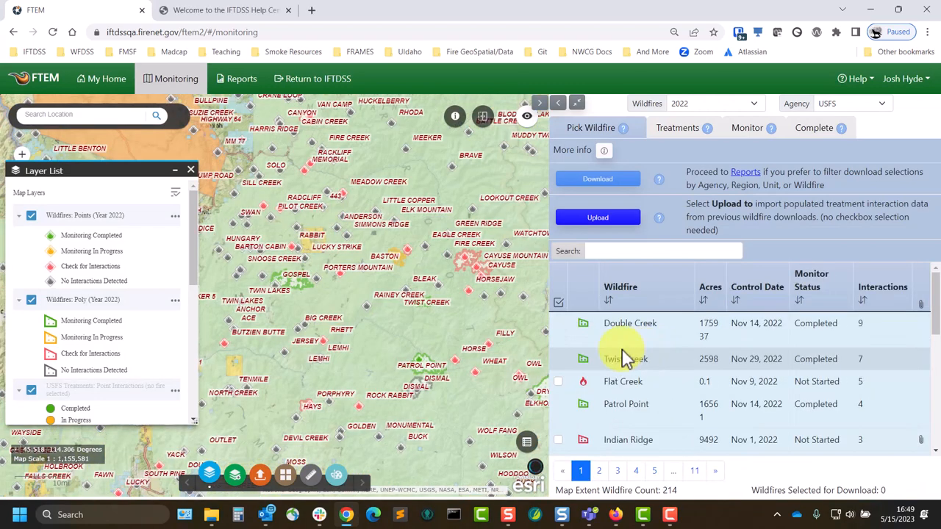
{"action": "mouse_move", "coordinate": [490, 361]}
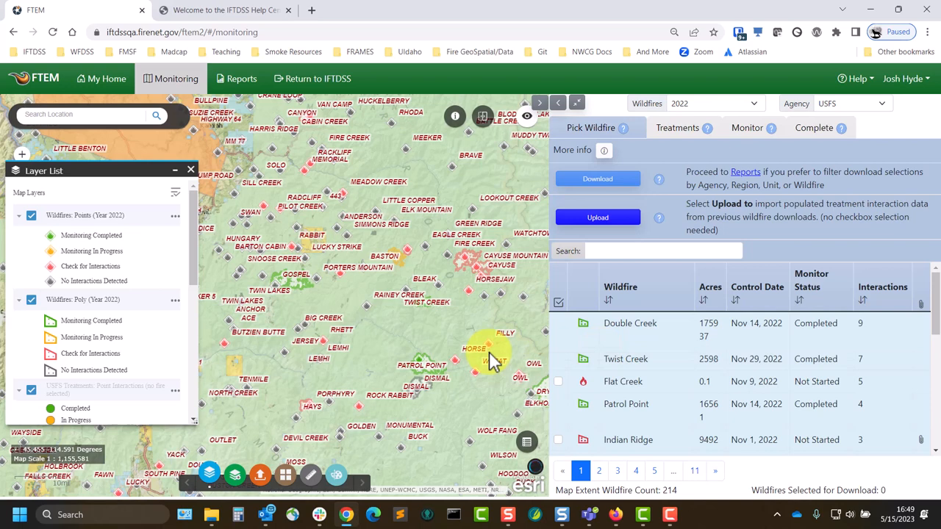
{"action": "left_click", "coordinate": [854, 78]}
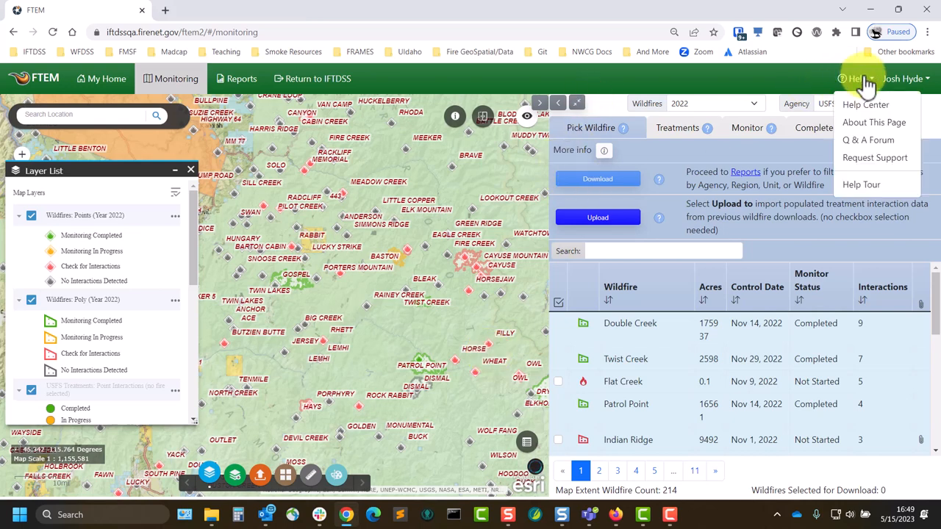
Open the Help Center and expand the FTEM Batch Monitoring help topics
{"action": "left_click", "coordinate": [865, 104]}
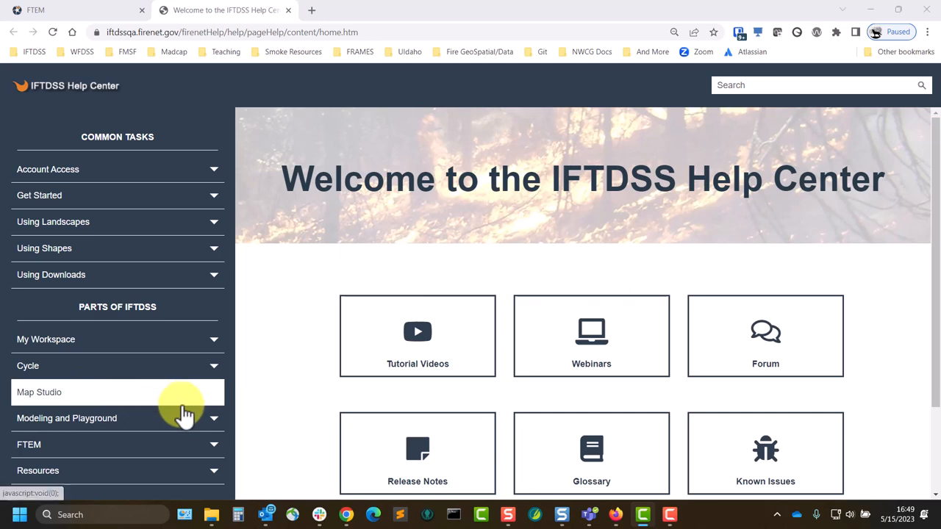
{"action": "left_click", "coordinate": [29, 444]}
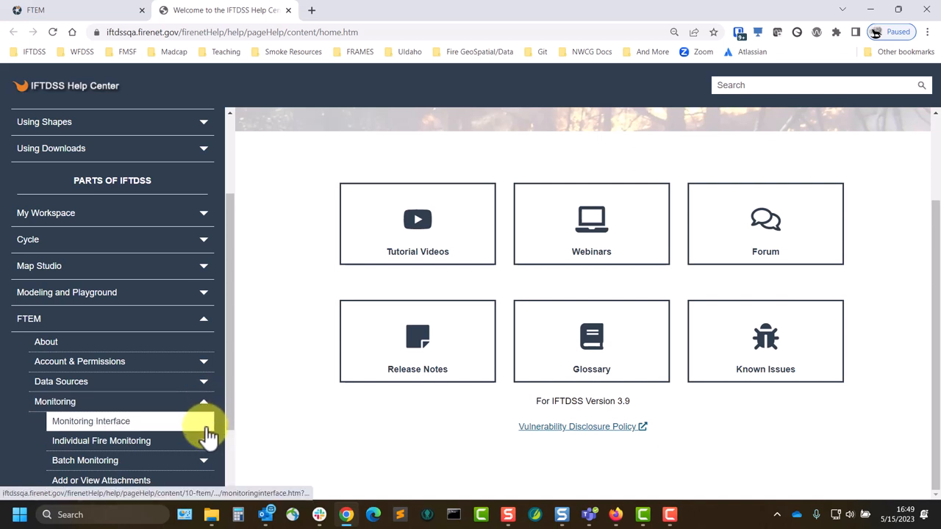
{"action": "left_click", "coordinate": [204, 461]}
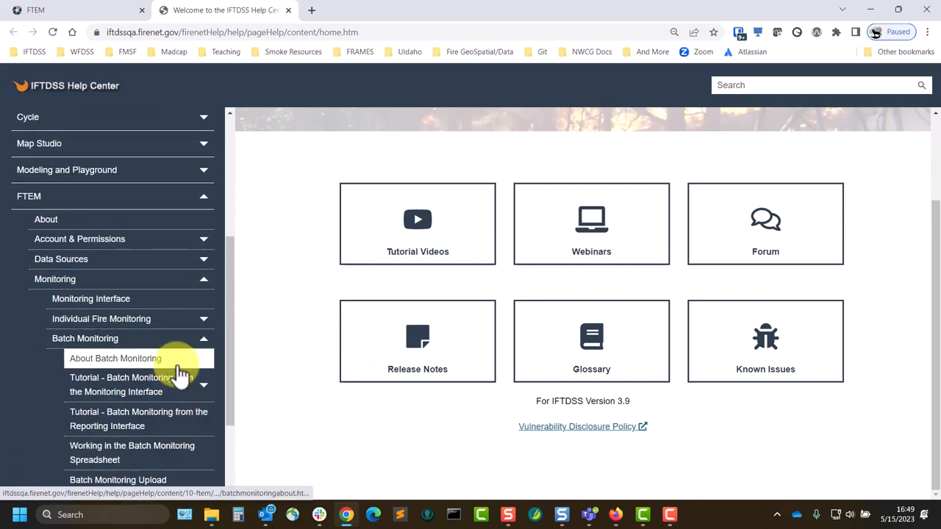
Read About Batch Monitoring, then open the Reporting Interface batch monitoring tutorial
{"action": "left_click", "coordinate": [115, 358]}
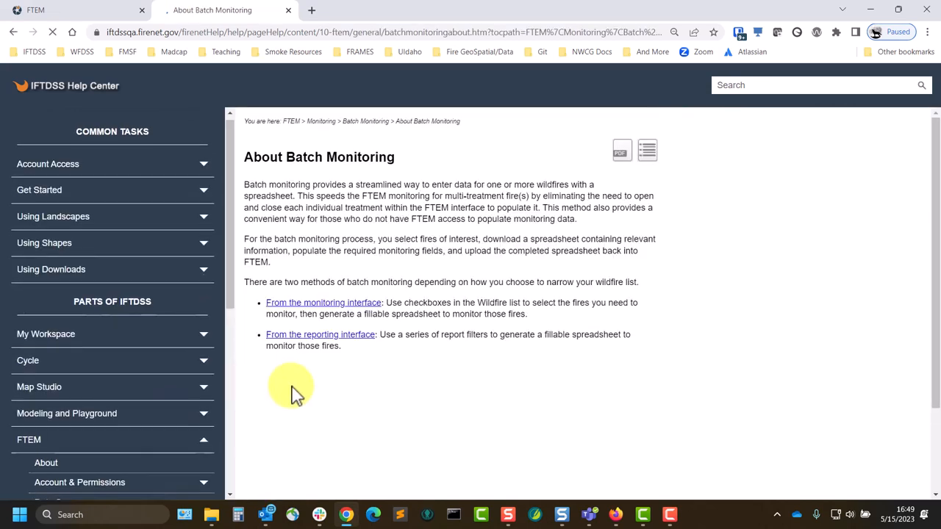
{"action": "scroll", "scroll_direction": "down", "scroll_amount": 3}
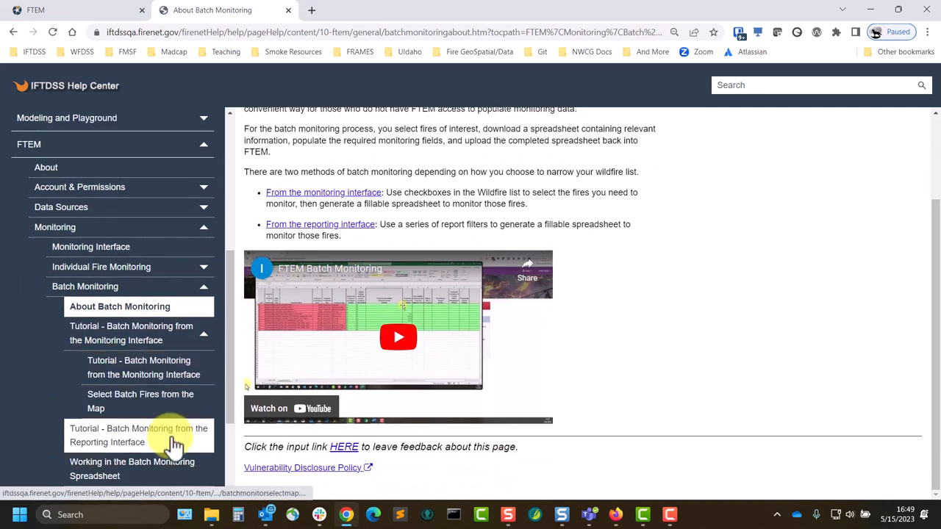
{"action": "left_click", "coordinate": [139, 435]}
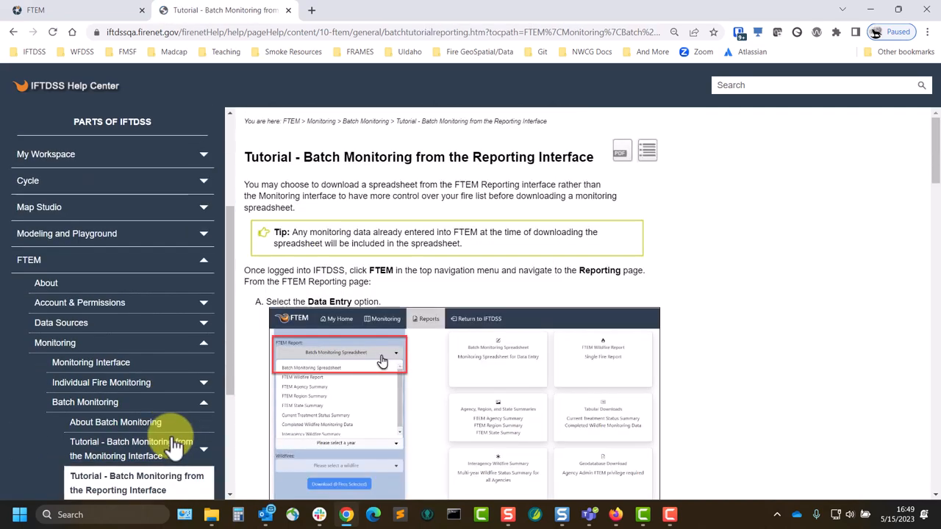